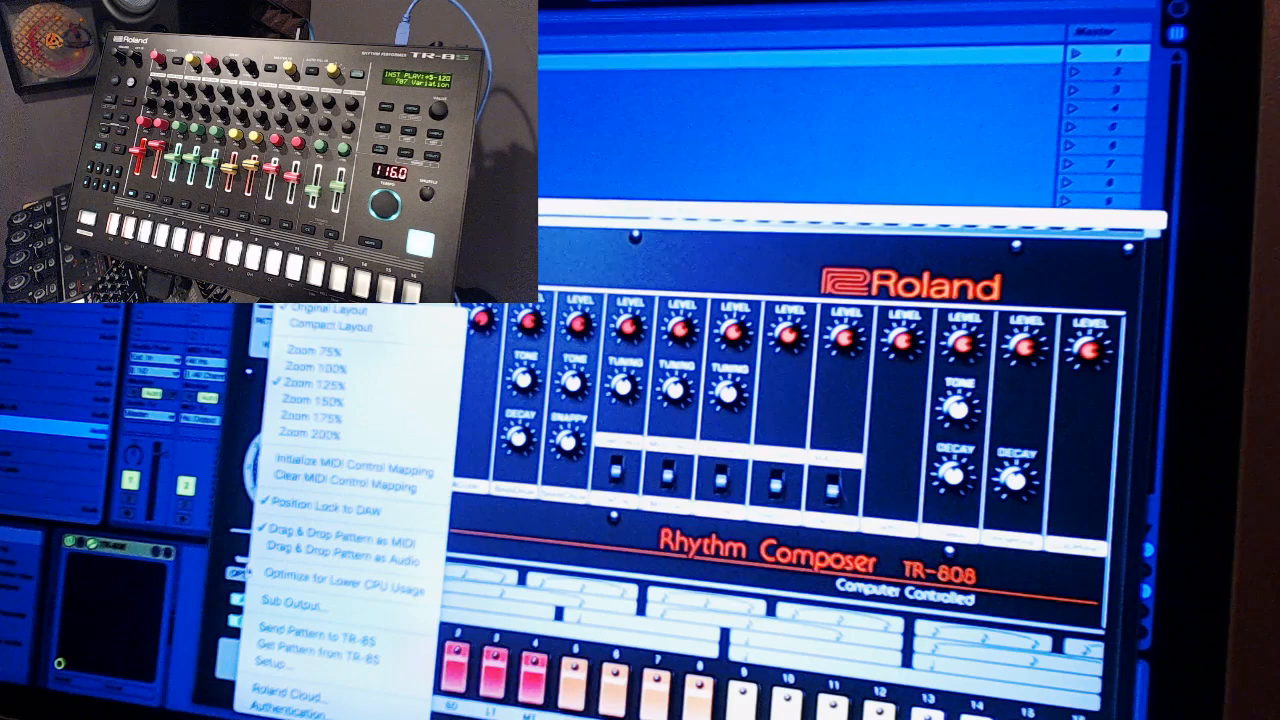
mouse_move(290, 656)
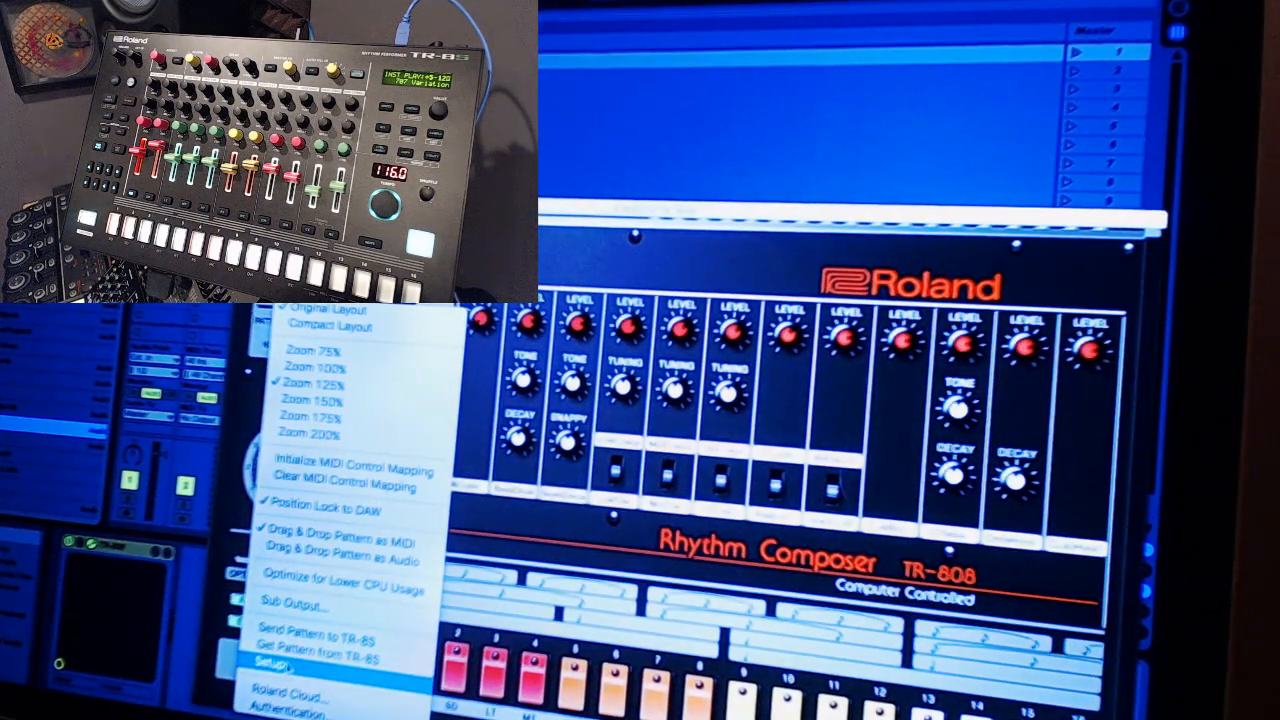
Show the Setup panel with MIDI CTRL input and output set to TR-8S
left_click(290, 678)
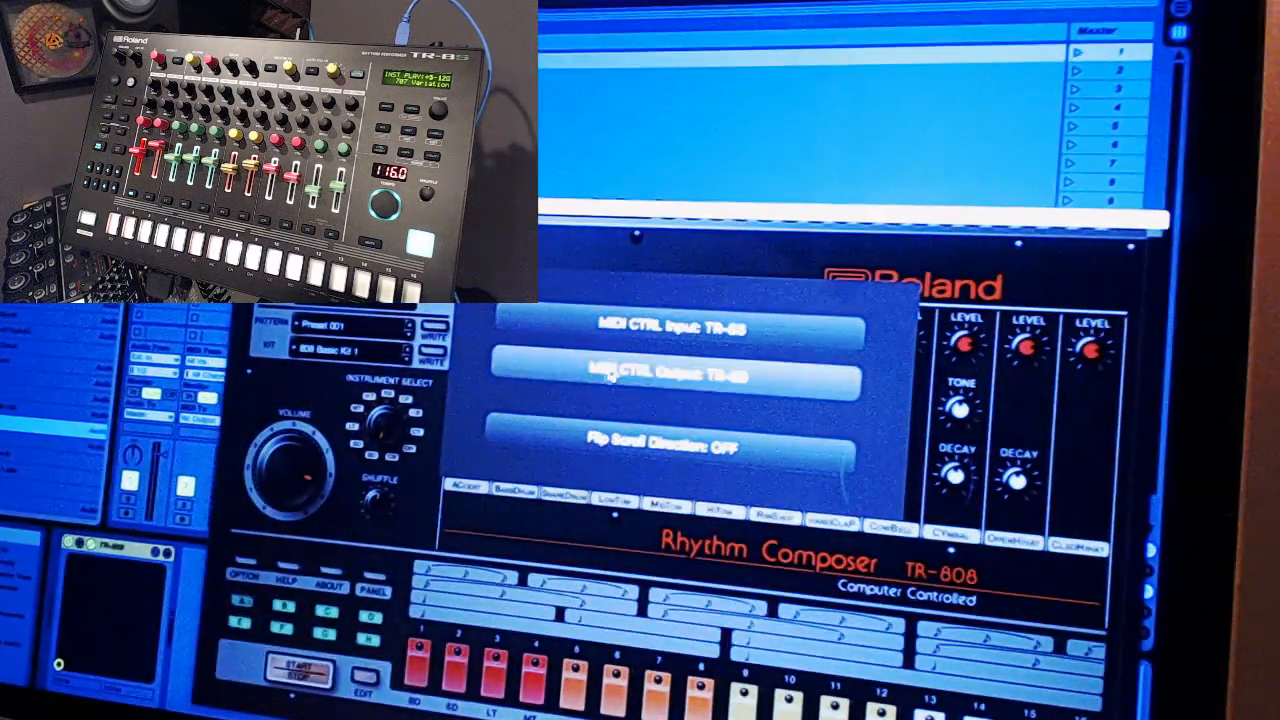
left_click(676, 330)
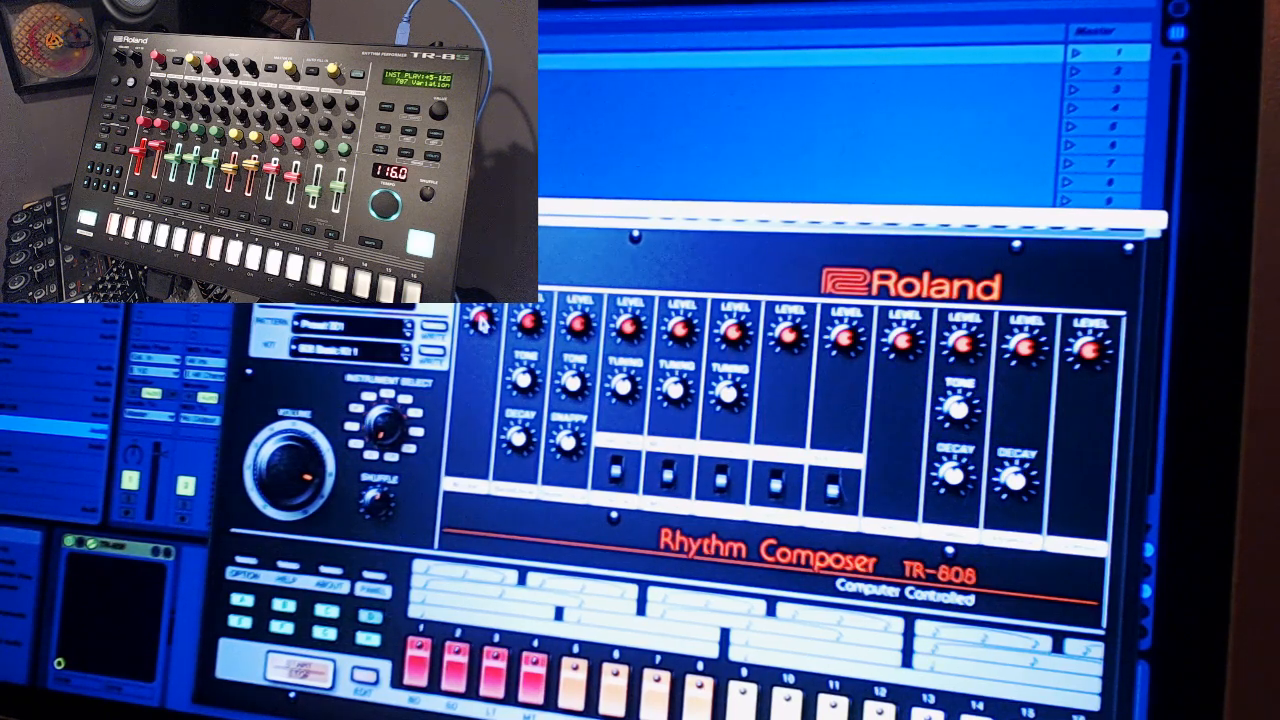
Start MIDI learn on the bass drum knob so a TR-8S knob can be assigned
right_click(530, 320)
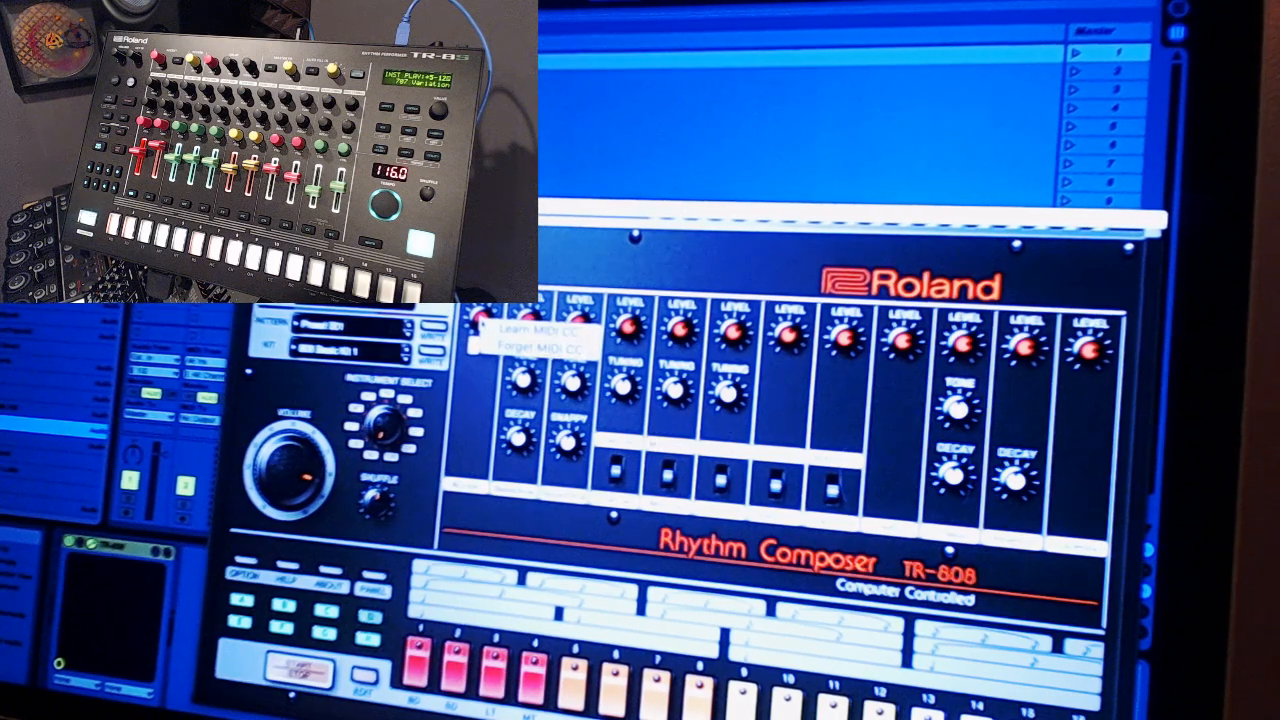
mouse_move(536, 336)
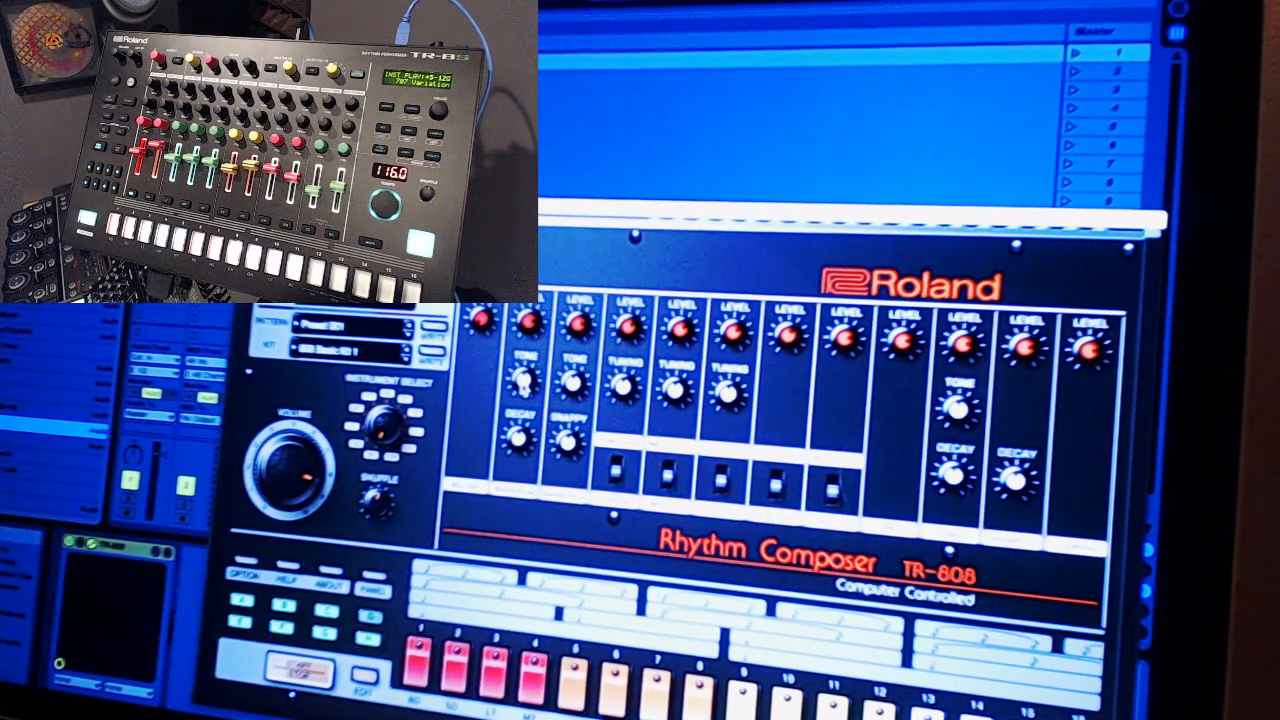
MIDI-learn two more drum knobs to their matching TR-8S knobs
right_click(536, 380)
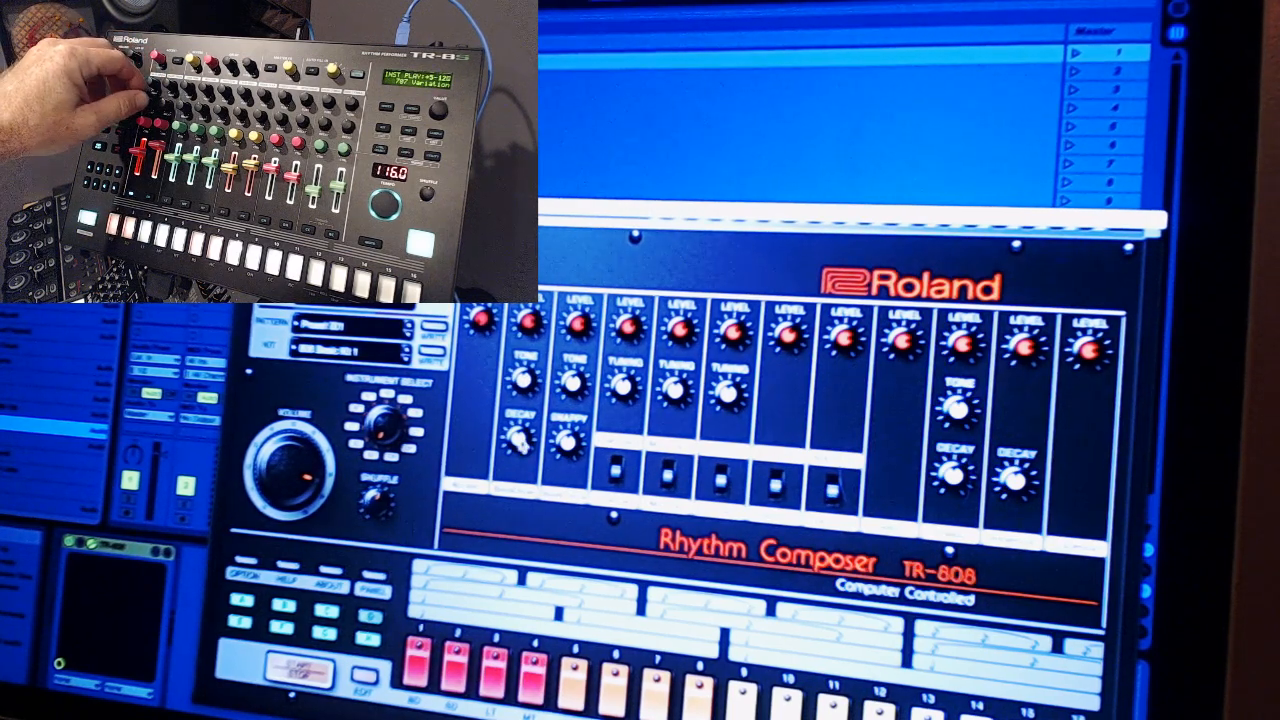
right_click(568, 450)
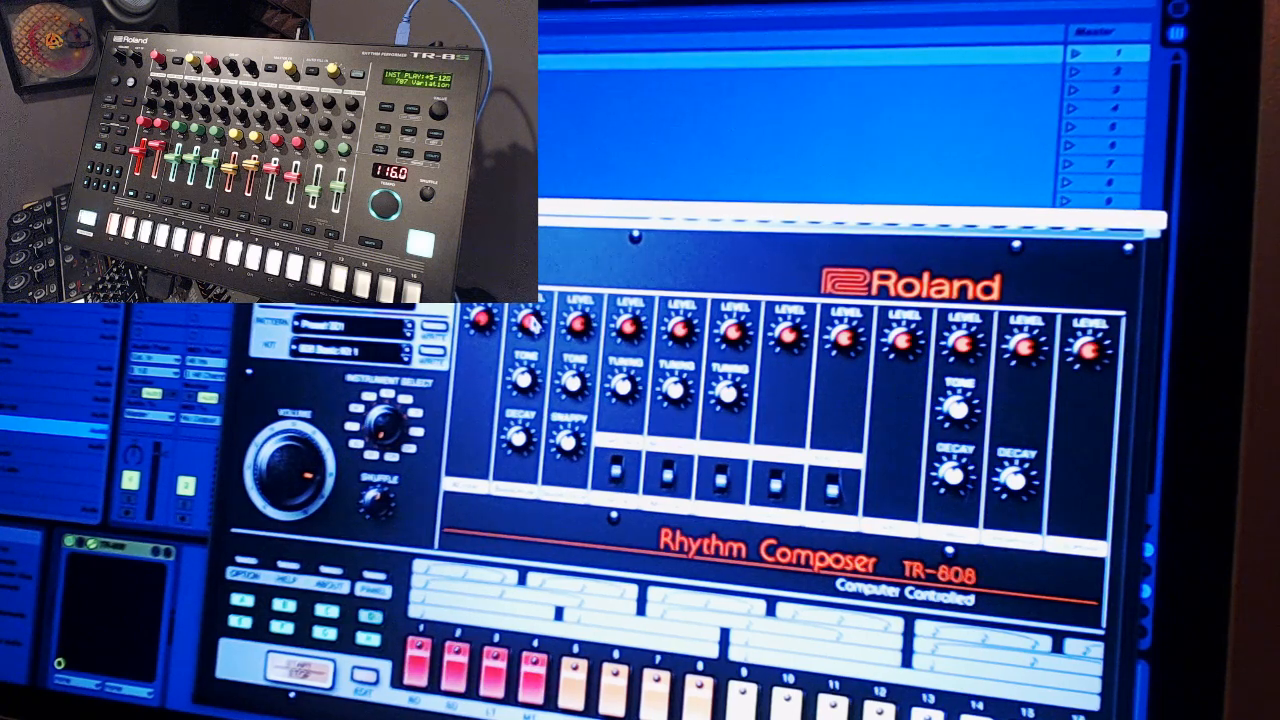
right_click(570, 320)
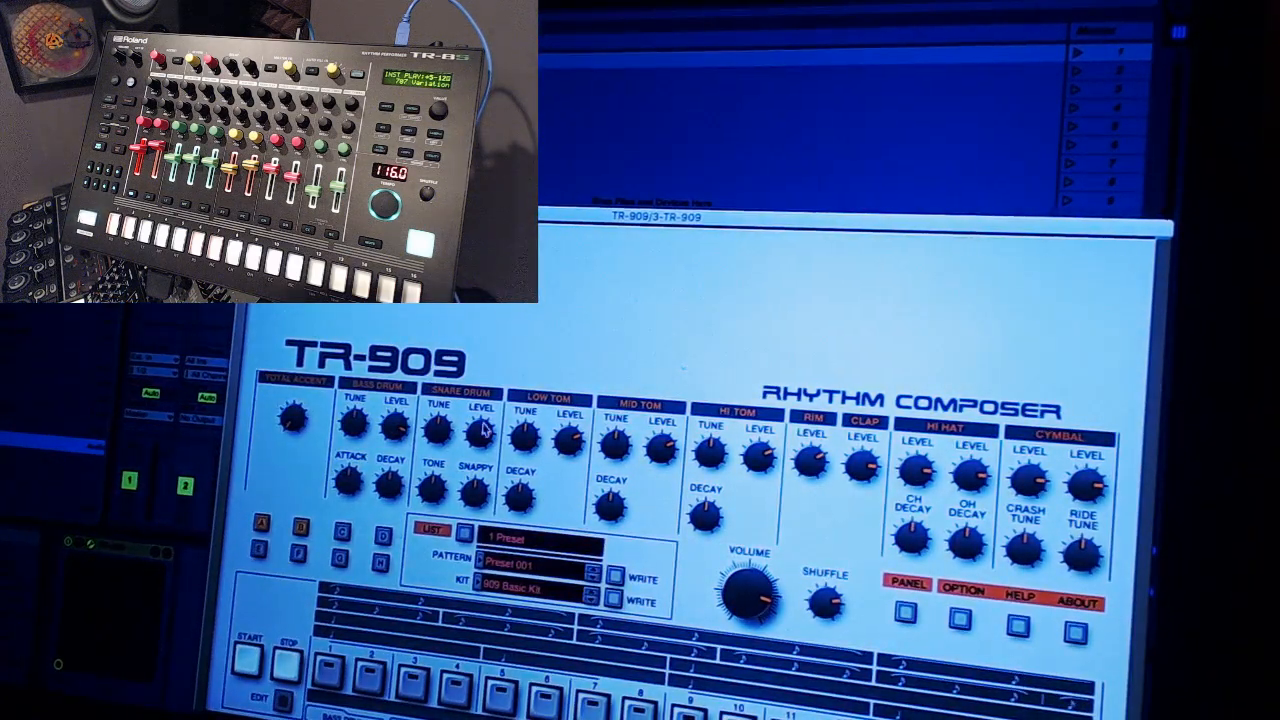
right_click(480, 430)
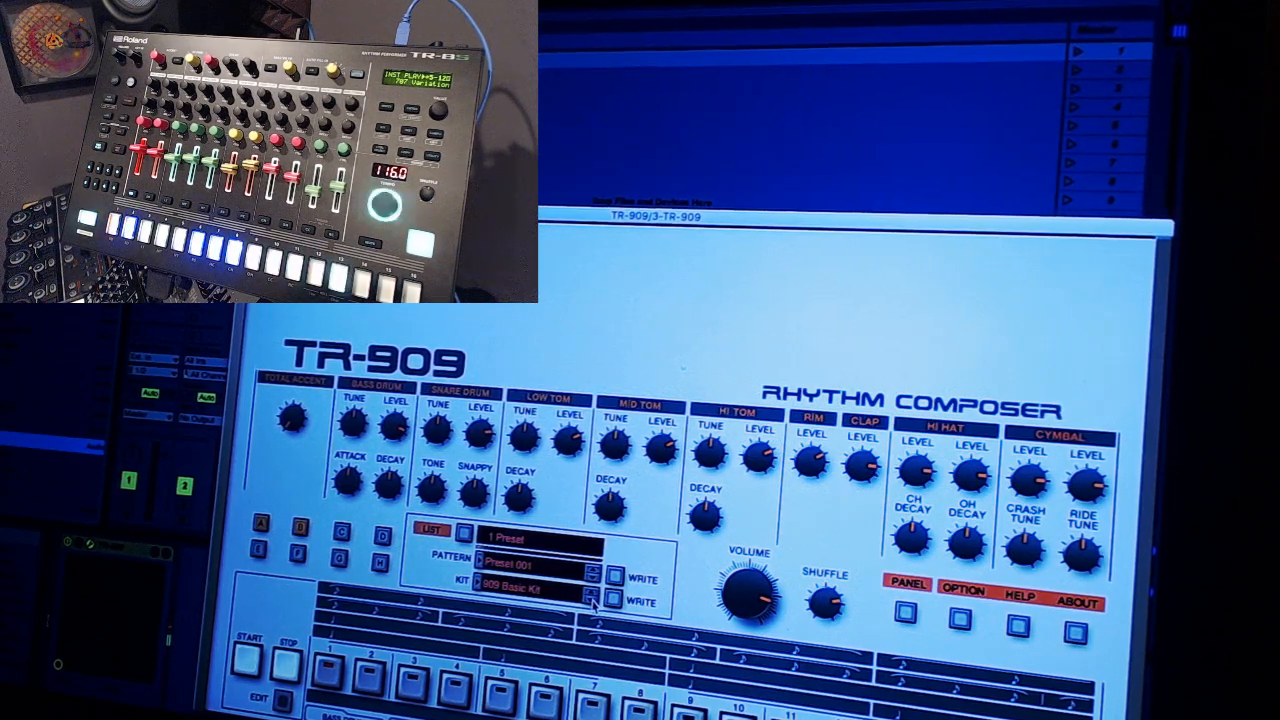
Step through the kits with the arrows, ending on 909 Drive Kit 2
left_click(592, 598)
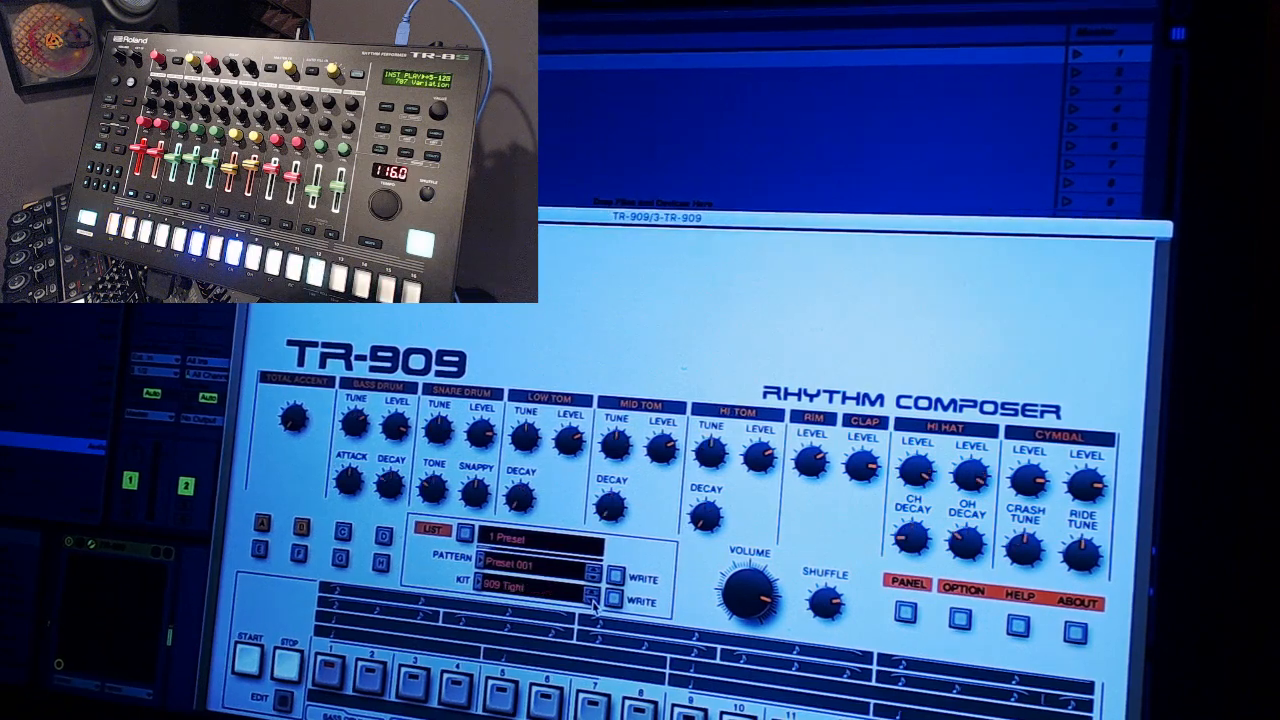
left_click(592, 584)
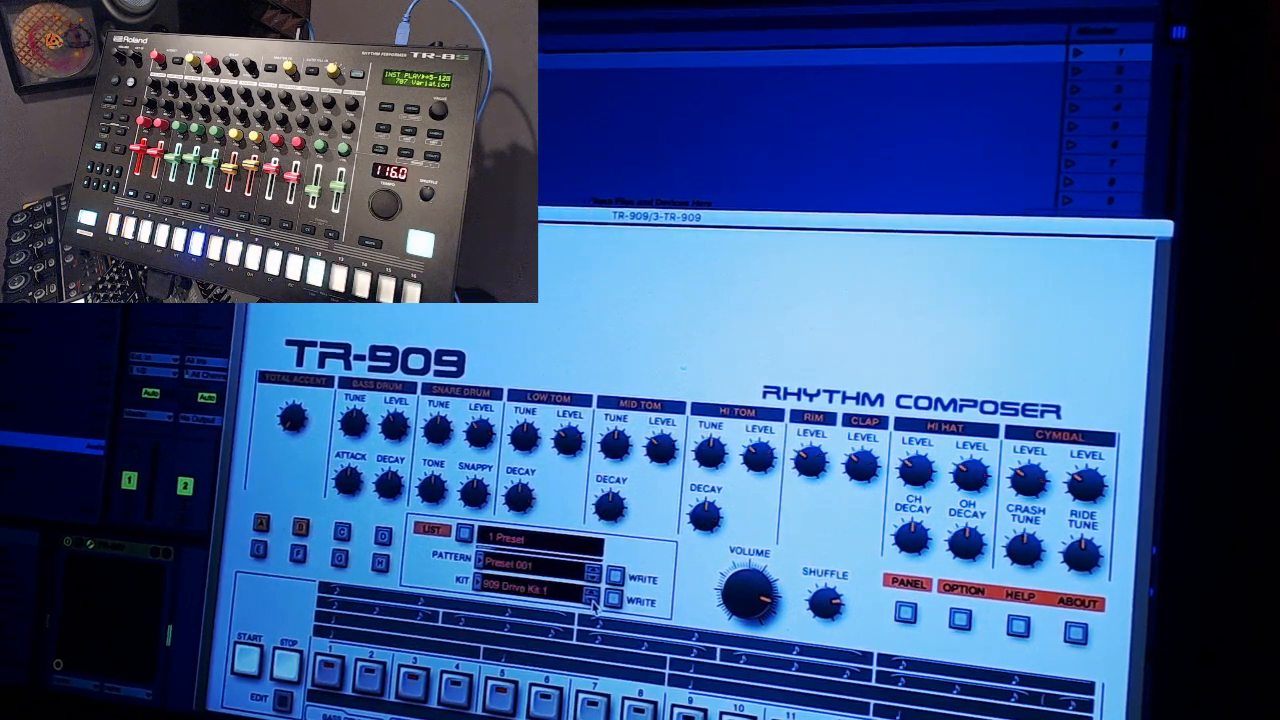
left_click(590, 592)
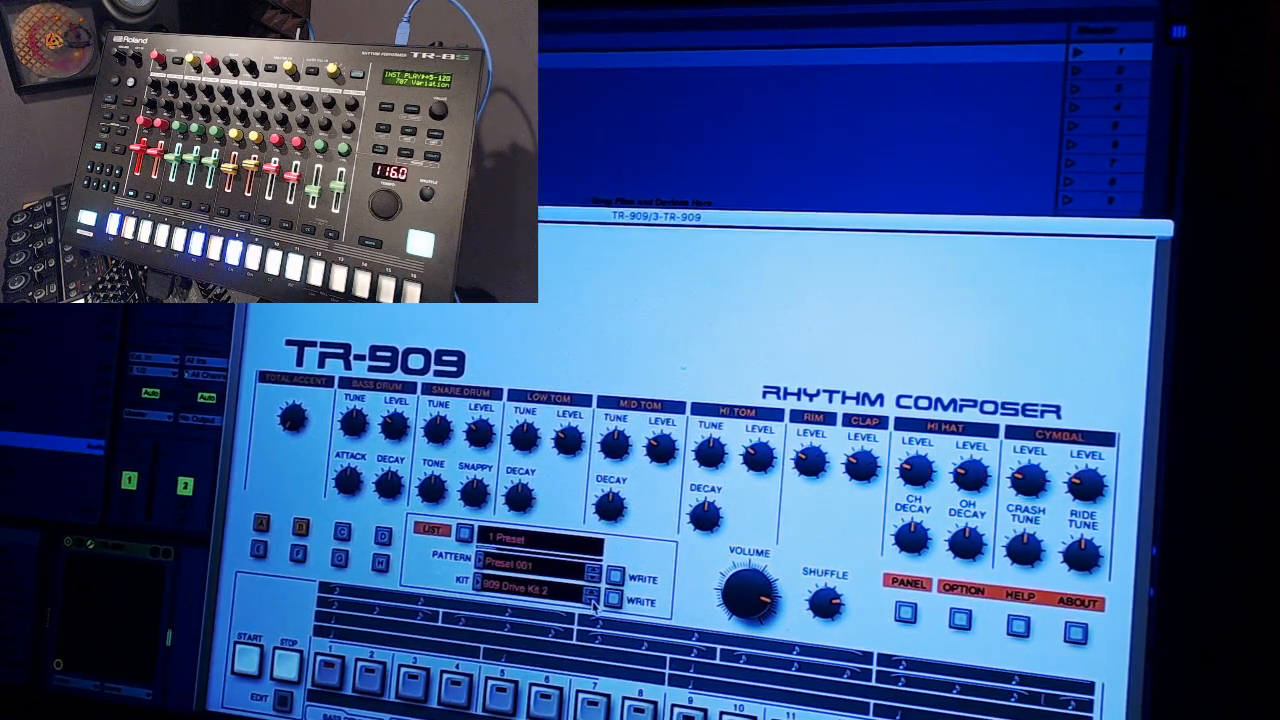
left_click(598, 586)
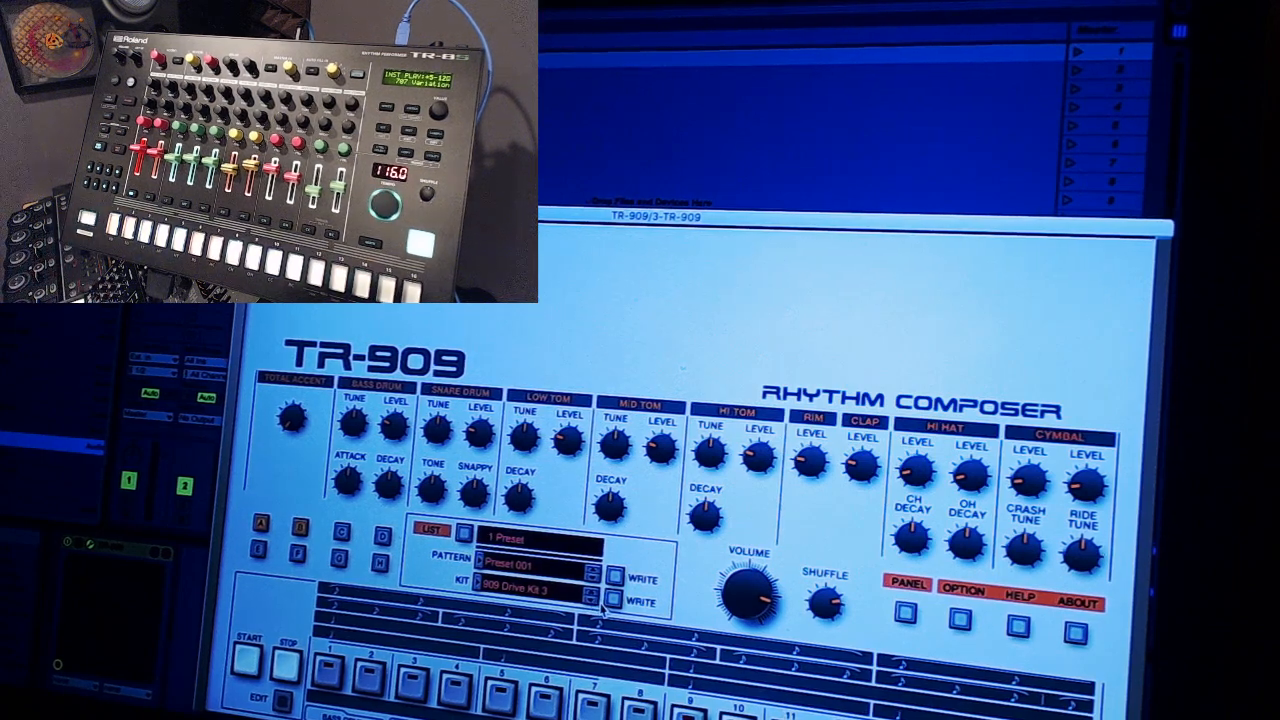
mouse_move(704, 584)
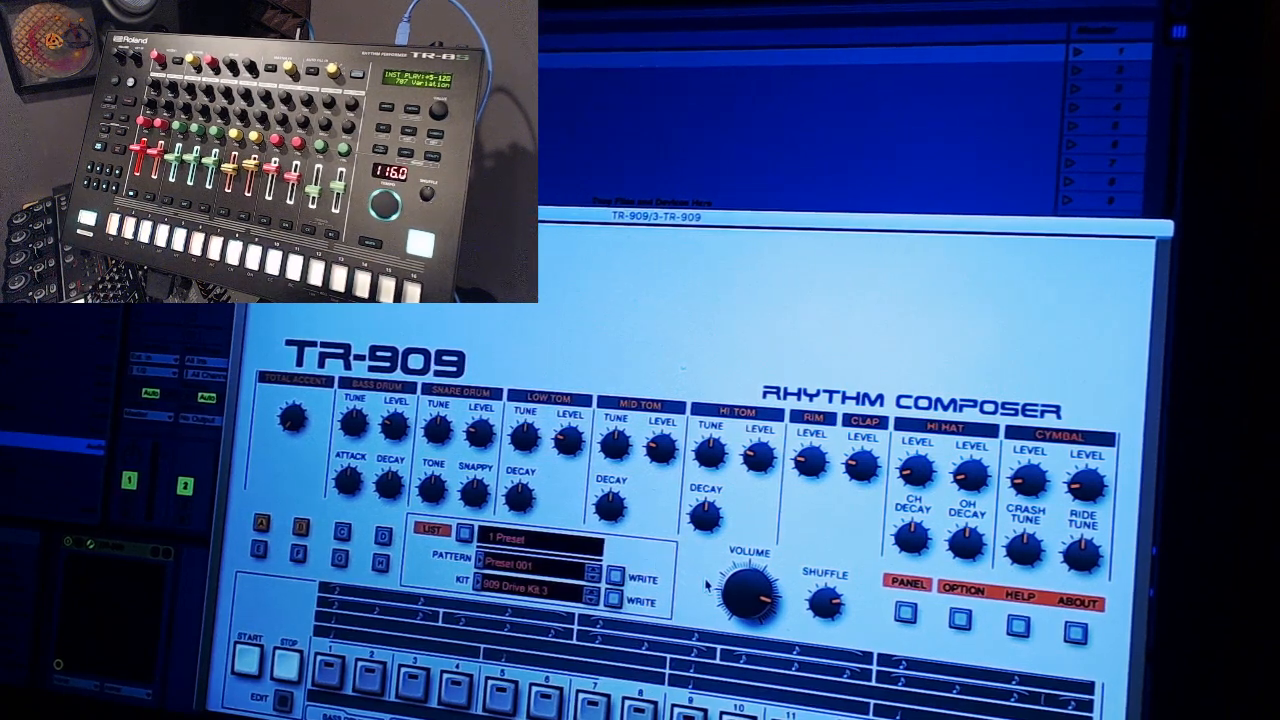